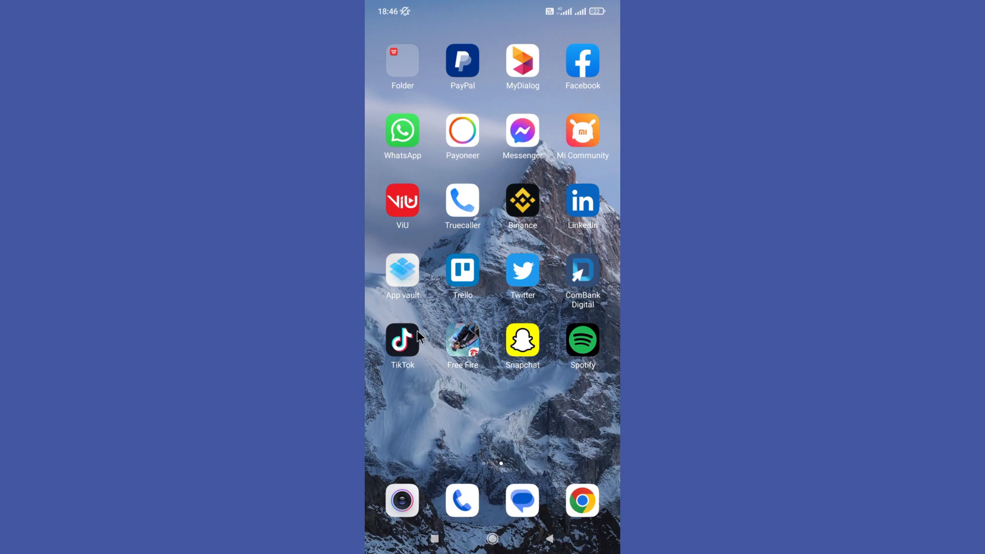
mouse_move(467, 416)
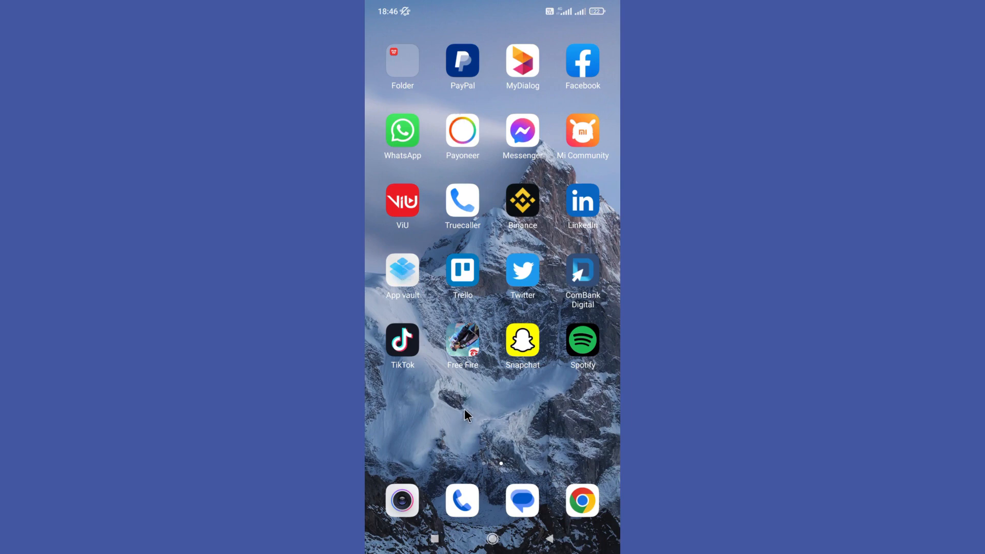
mouse_move(461, 415)
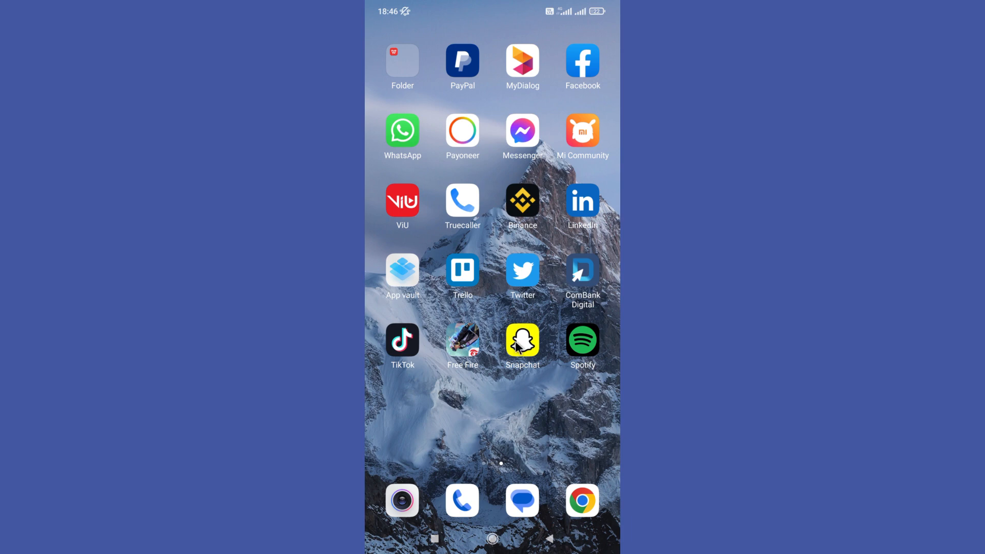
Step: Launch Snapchat and open your own profile page from the camera screen avatar
left_click(522, 341)
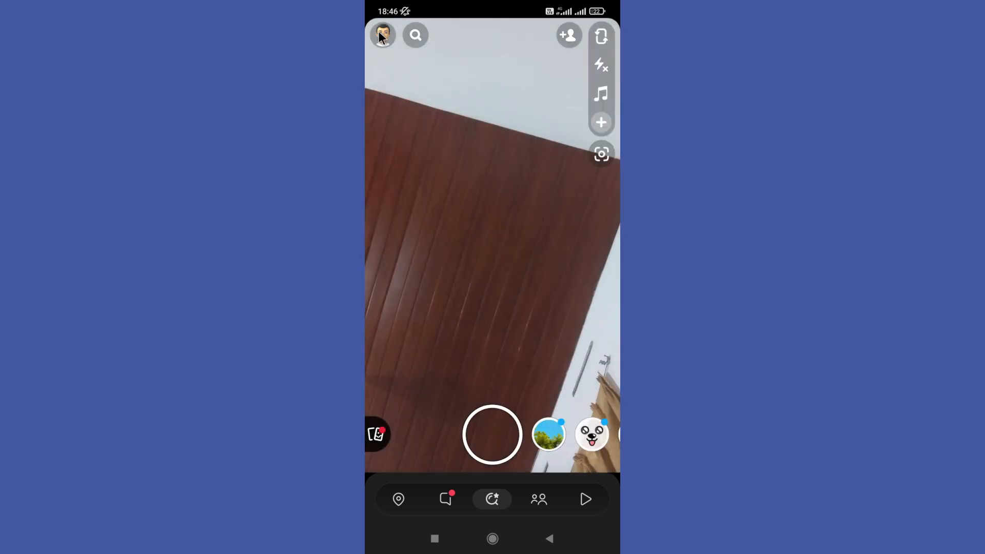
left_click(383, 35)
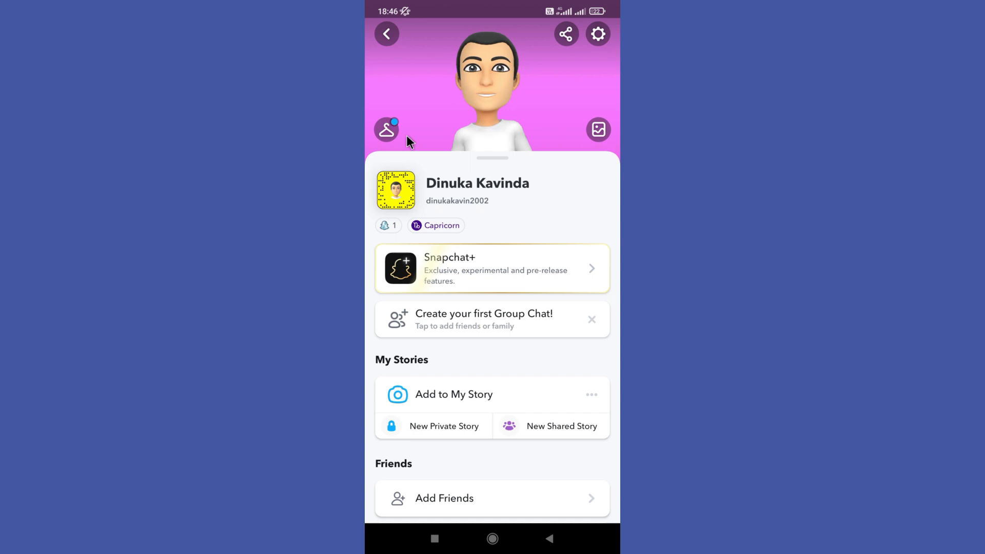
mouse_move(437, 213)
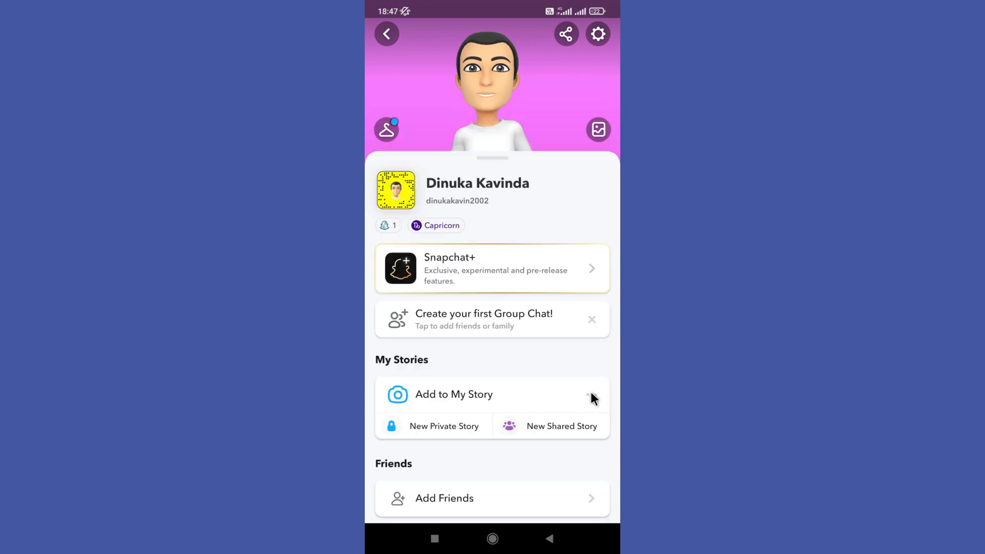
mouse_move(595, 409)
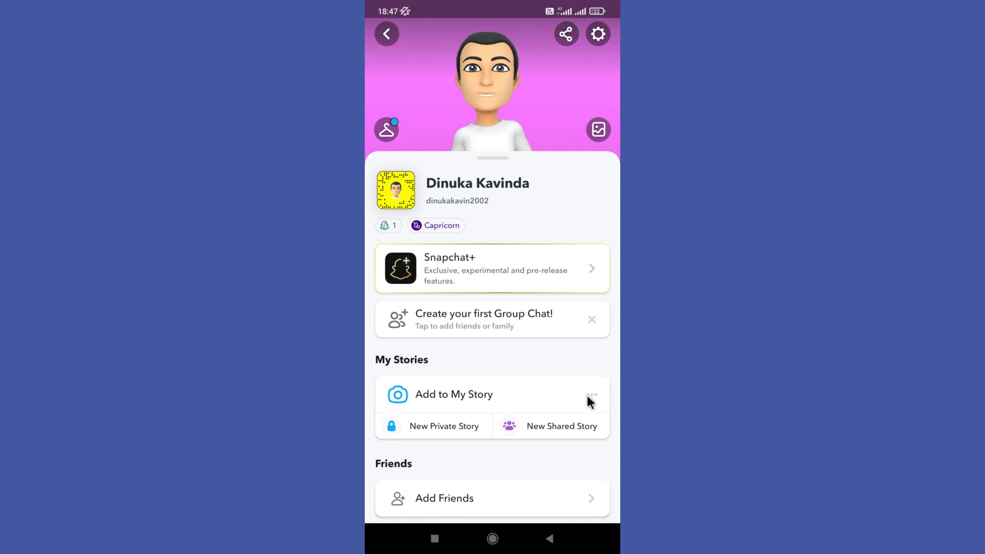
Step: Open the My Story options menu and go to Story Settings for who can view it
left_click(589, 394)
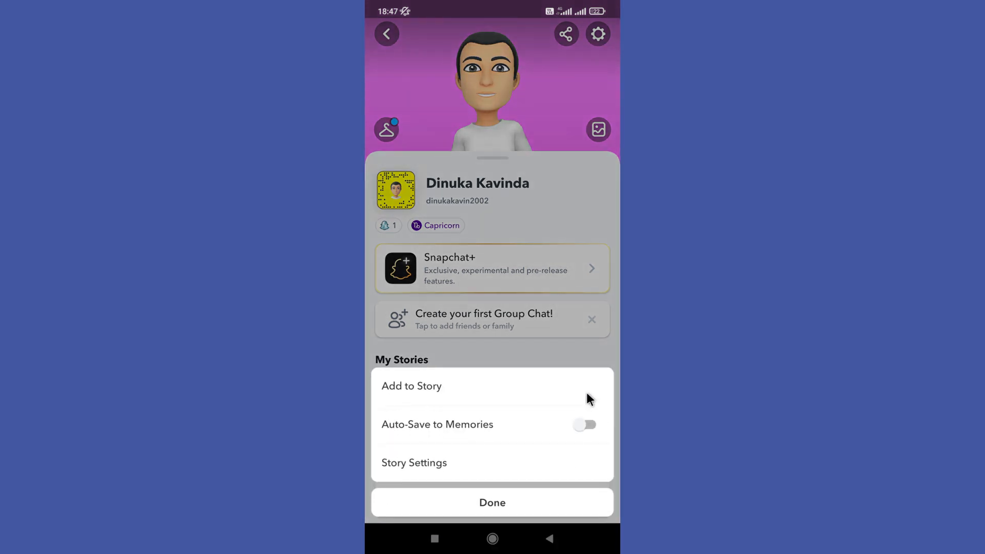
mouse_move(522, 396)
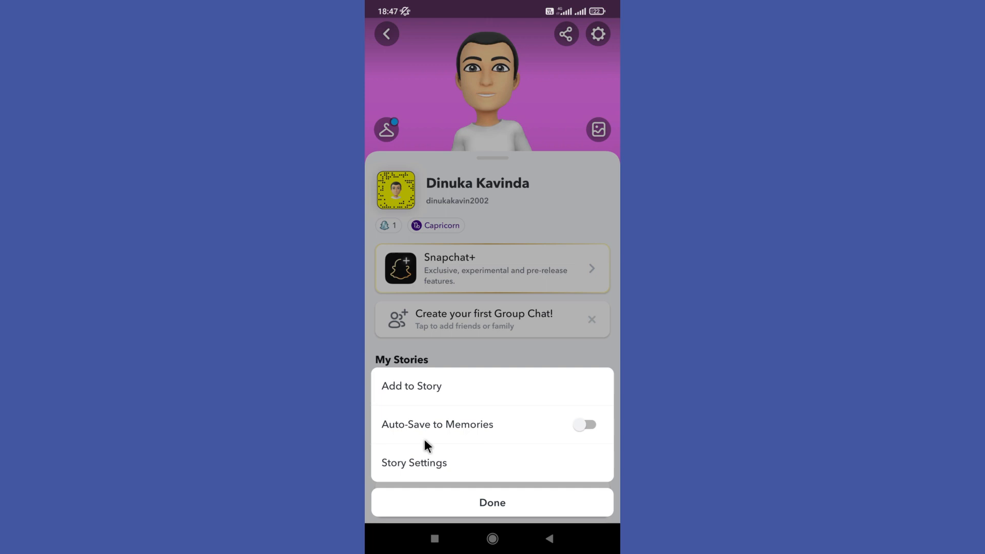
left_click(413, 463)
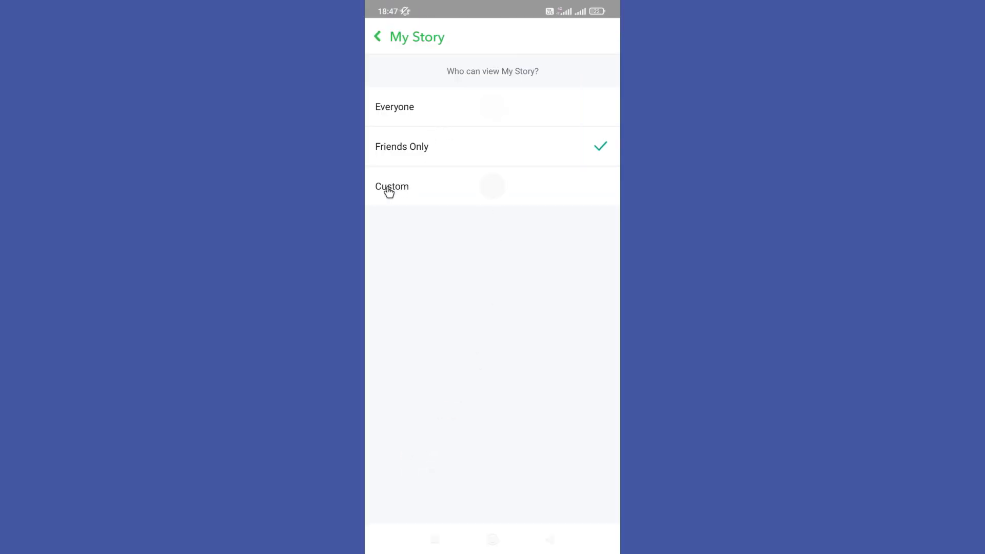
mouse_move(394, 189)
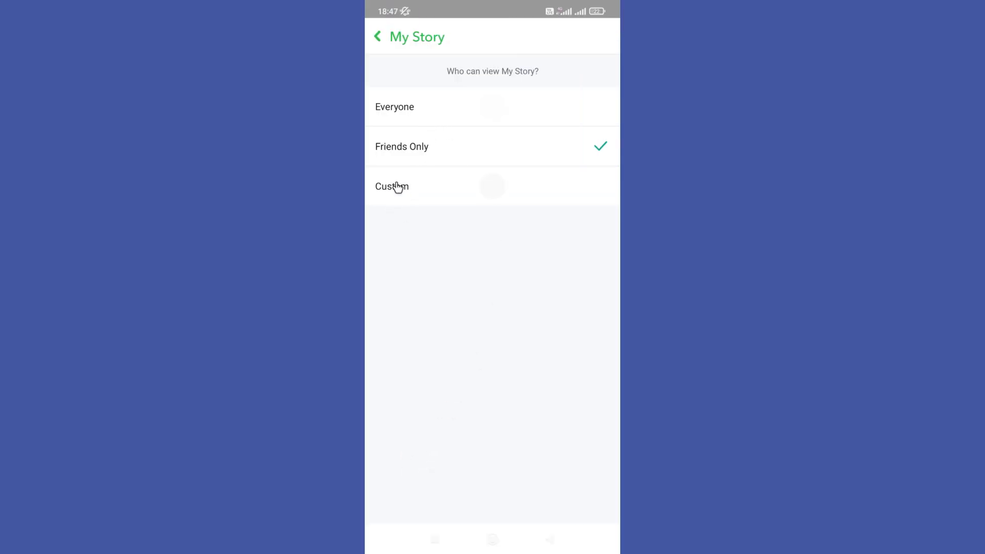
Step: Choose Custom as My Story's audience, with friend Aiya marked to be blocked
left_click(391, 186)
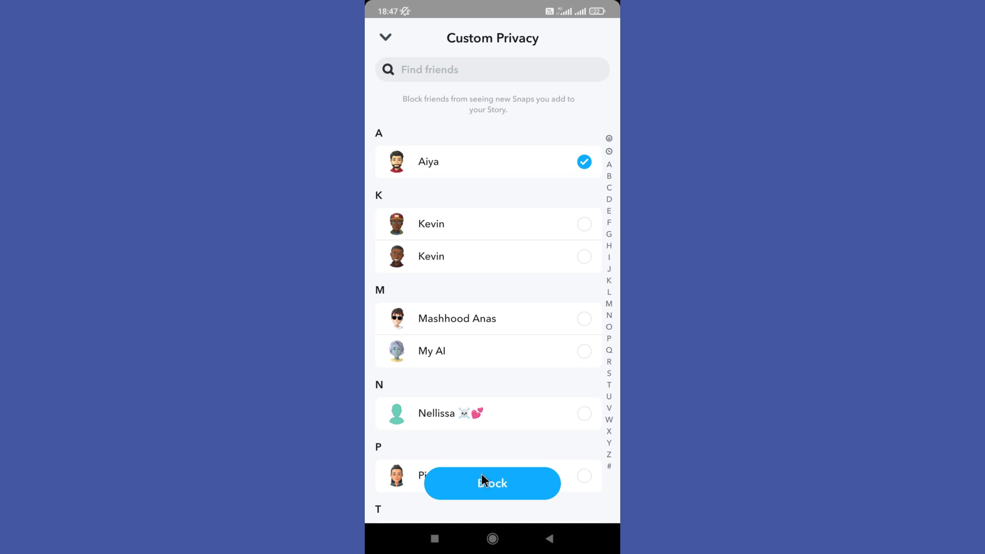
mouse_move(474, 483)
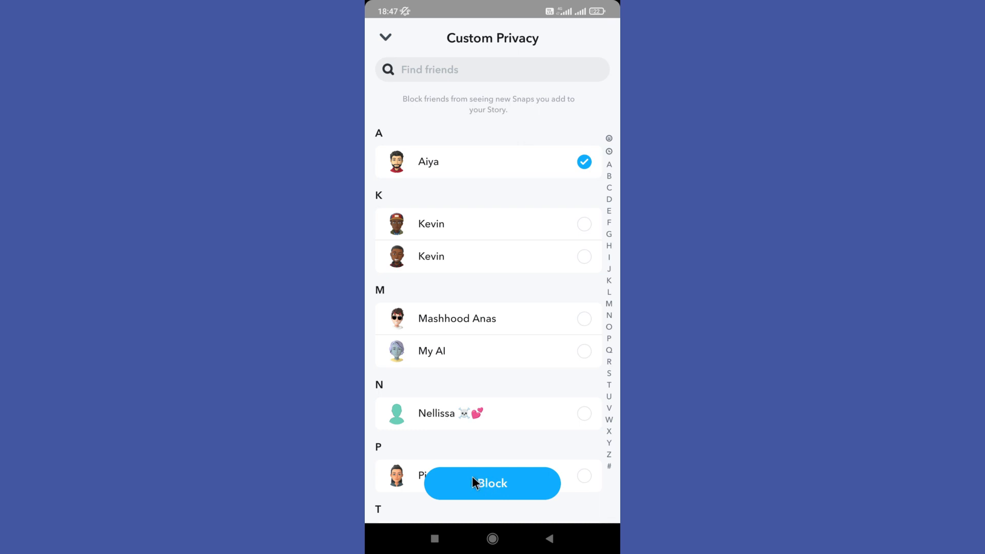